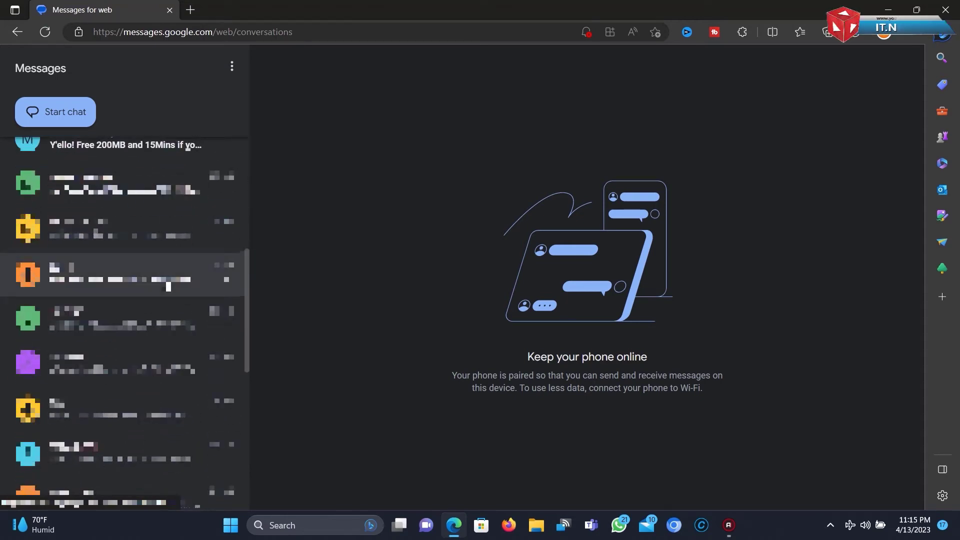
# Open conversations from the Messages list to read their messages
pyautogui.click(122, 275)
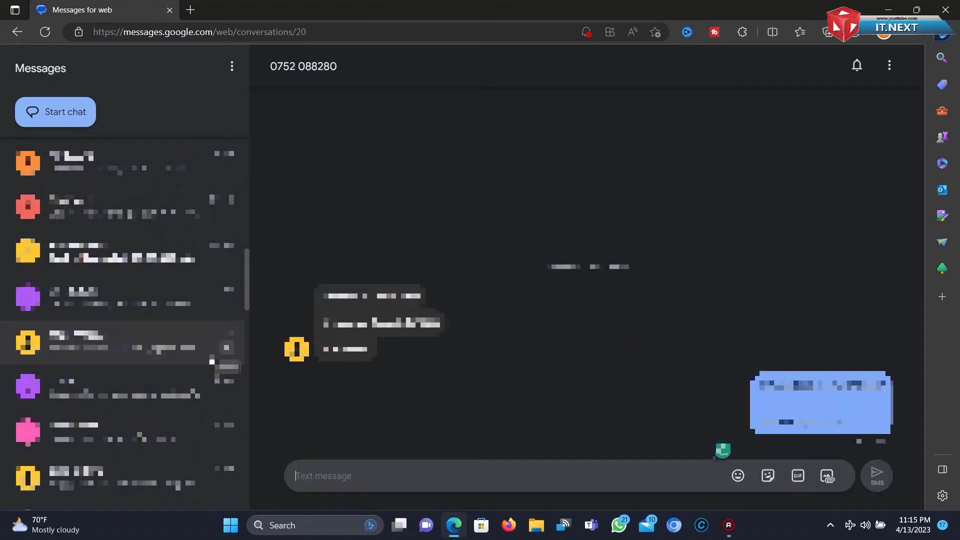
pyautogui.click(123, 300)
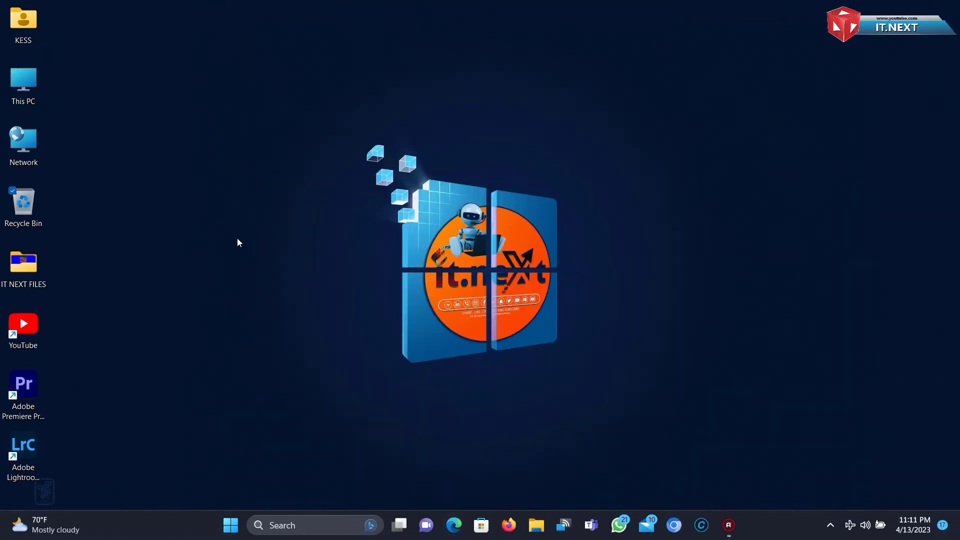
# Launch Microsoft Edge from the taskbar icon
pyautogui.rightClick(237, 242)
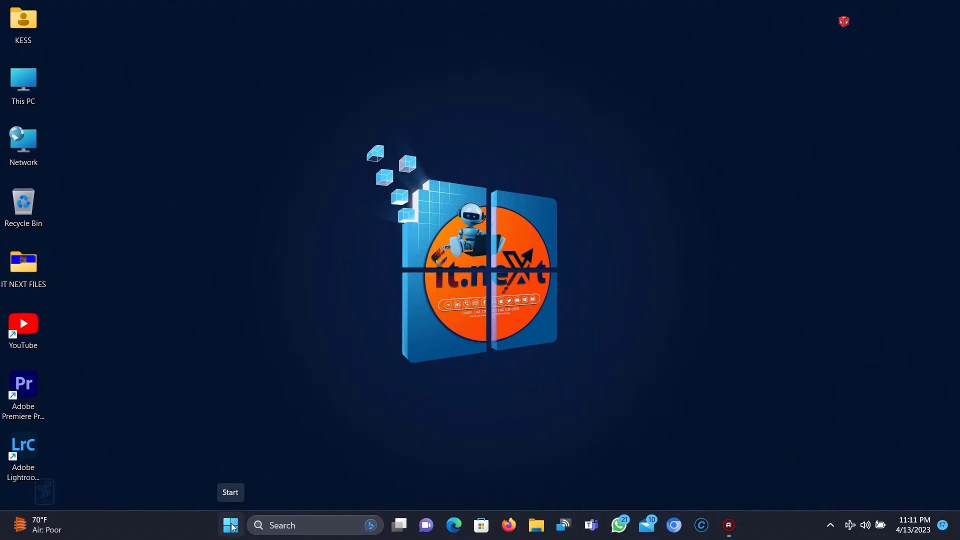
pyautogui.moveTo(454, 524)
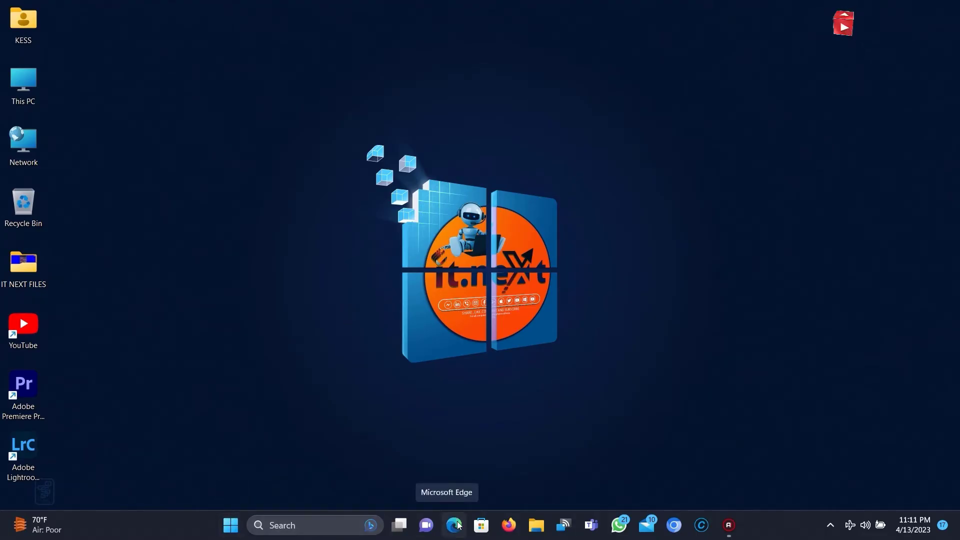
pyautogui.click(456, 526)
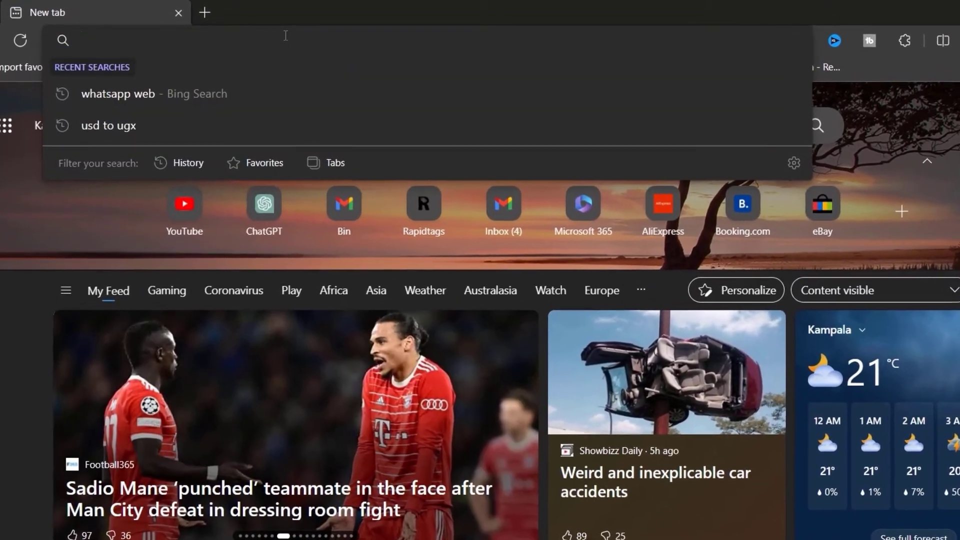
# Go to messages.google.com/web via the 'mess' address bar suggestion
pyautogui.write('messages.goo')
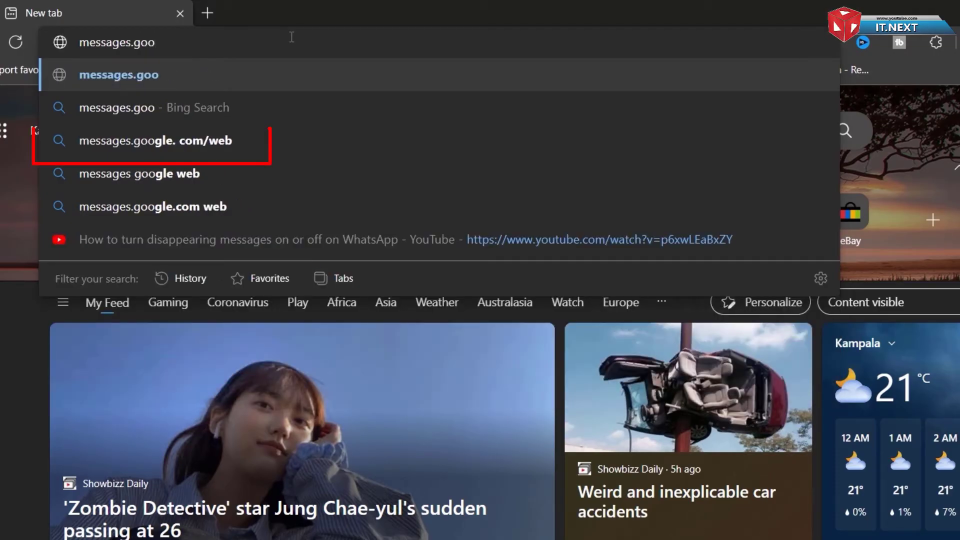
pyautogui.moveTo(215, 140)
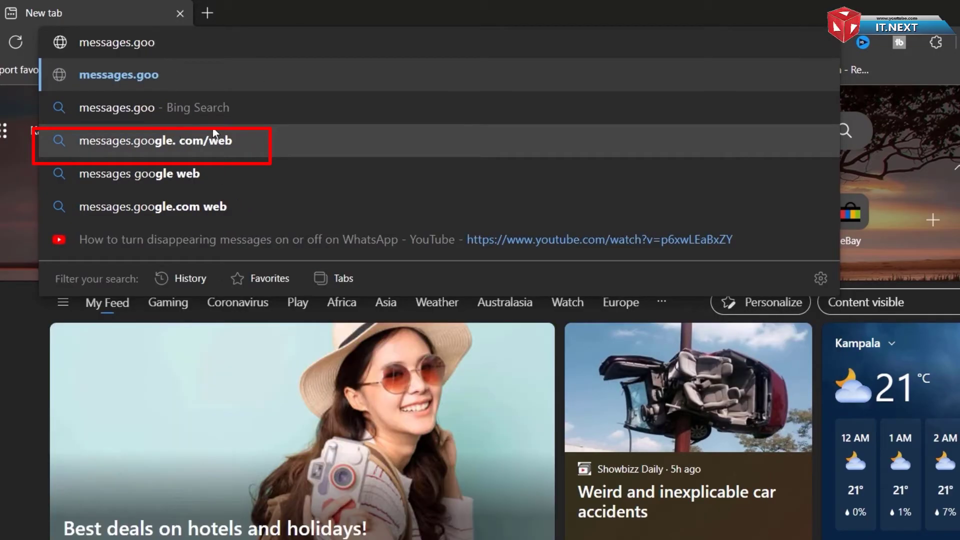
pyautogui.moveTo(219, 149)
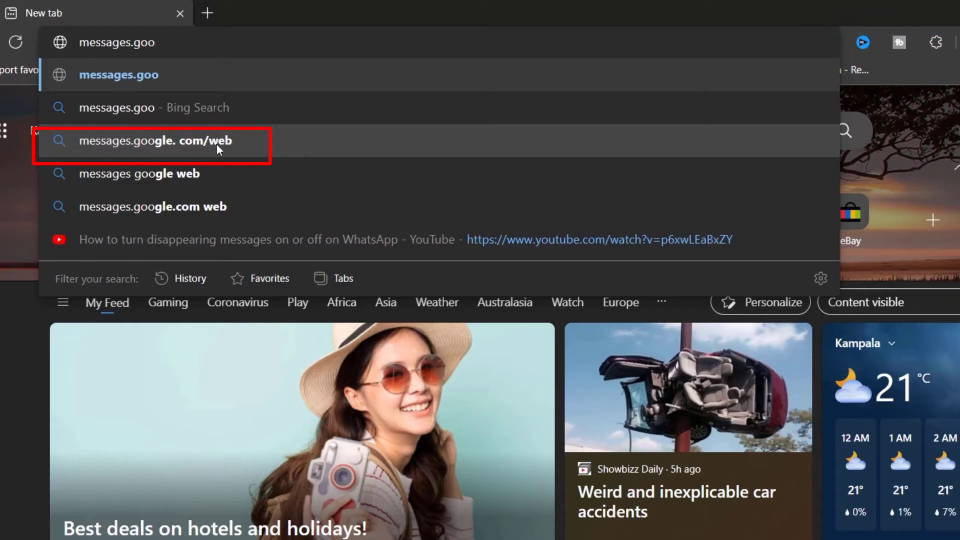
pyautogui.click(156, 140)
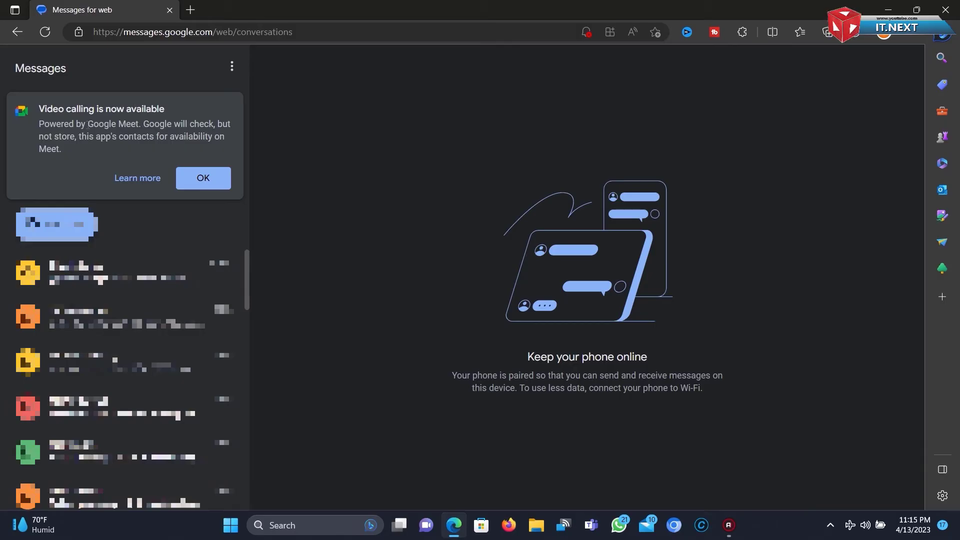
# Dismiss the video calling notice, then open the Stanbic conversation and another one
pyautogui.click(203, 178)
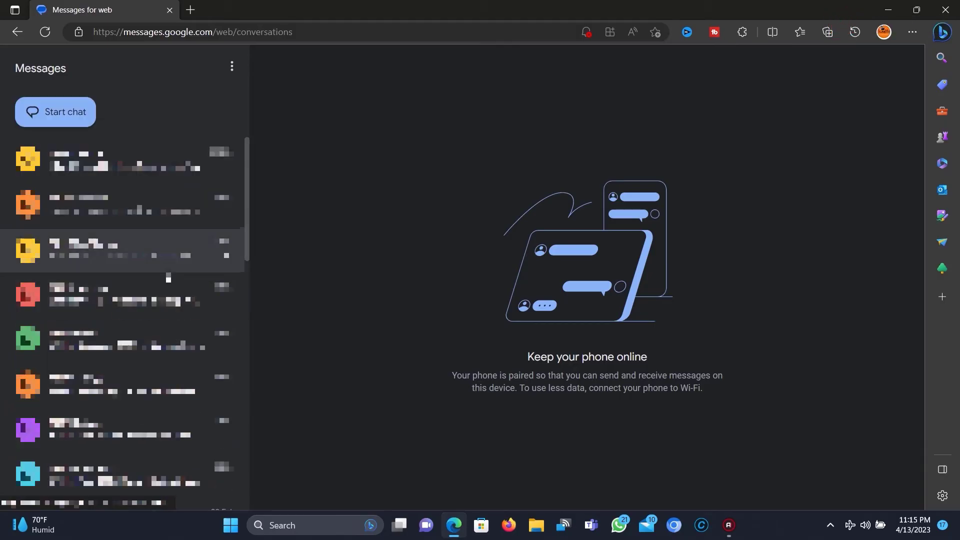
pyautogui.scroll(-3)
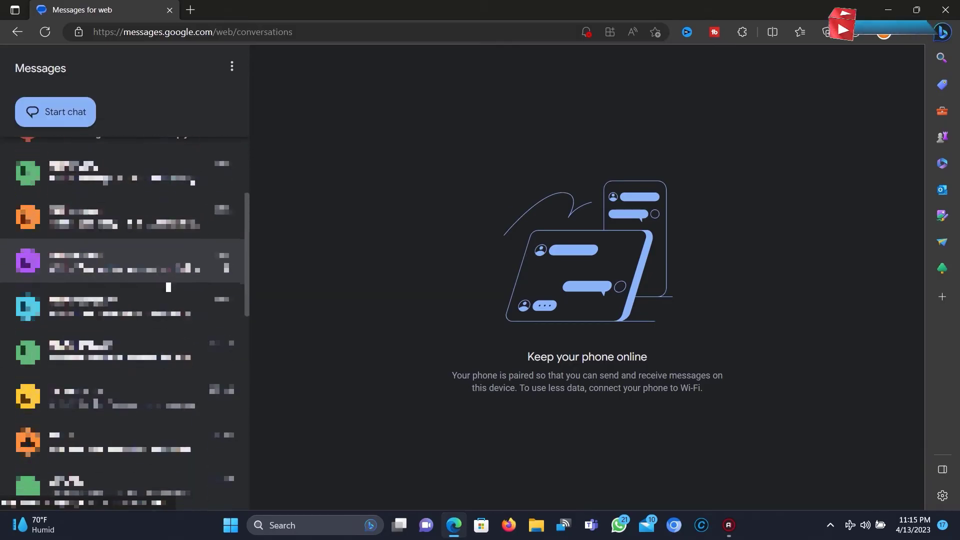
pyautogui.scroll(-3)
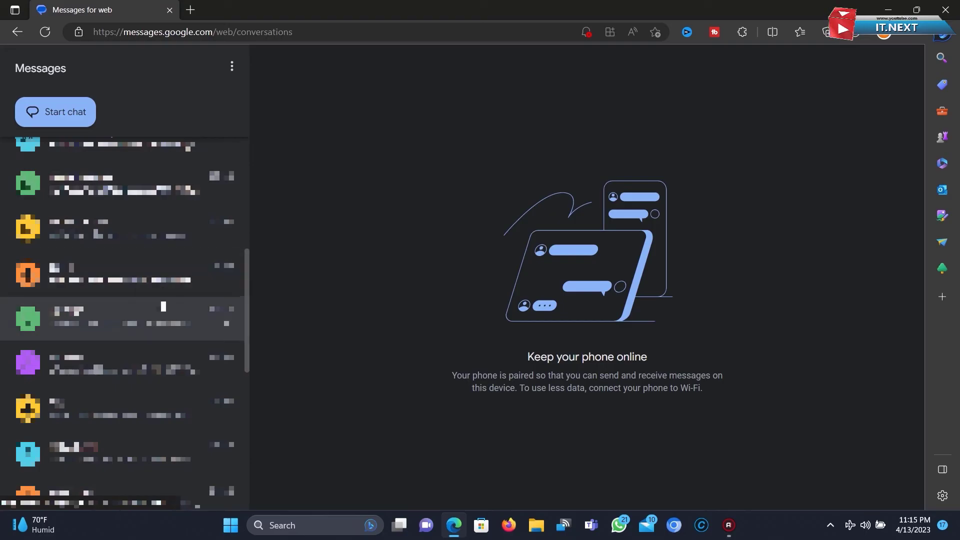
pyautogui.scroll(-3)
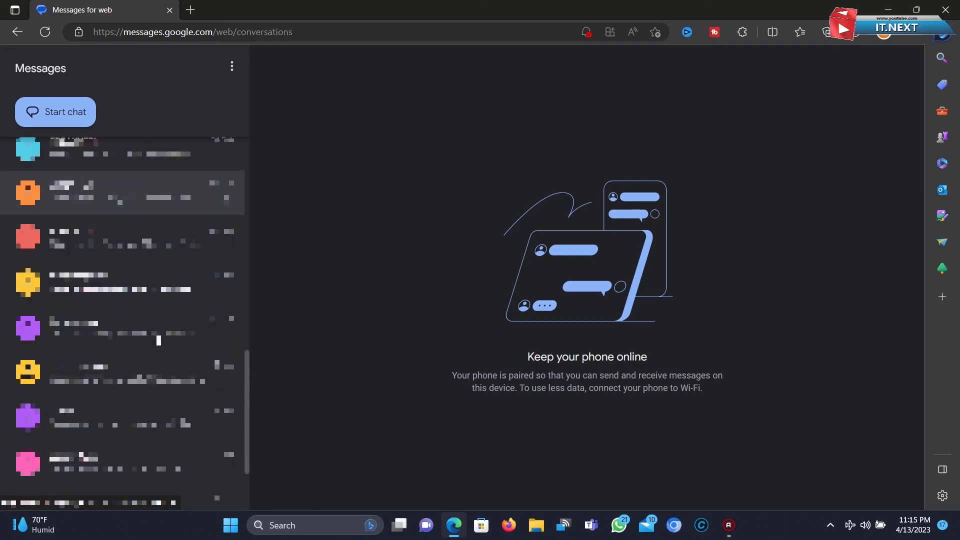
pyautogui.click(122, 193)
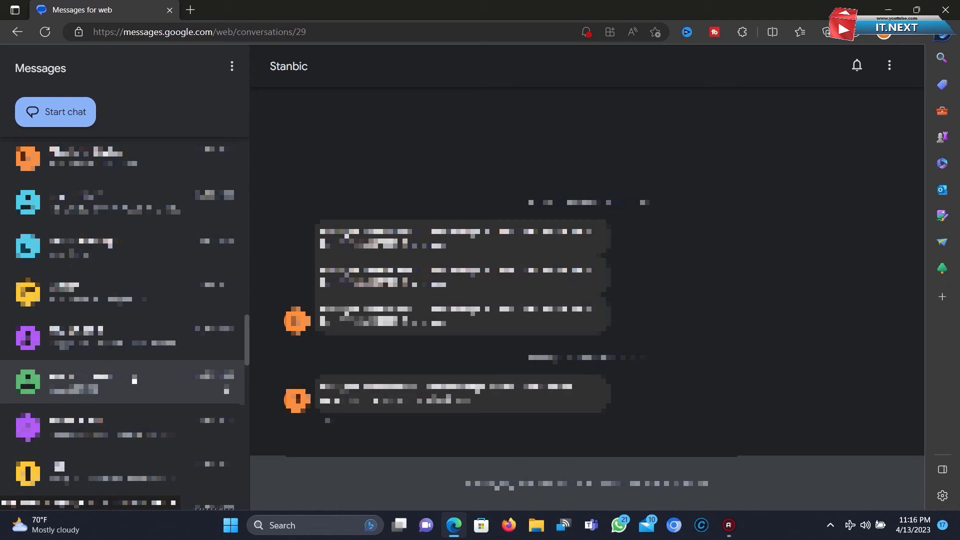
pyautogui.click(123, 336)
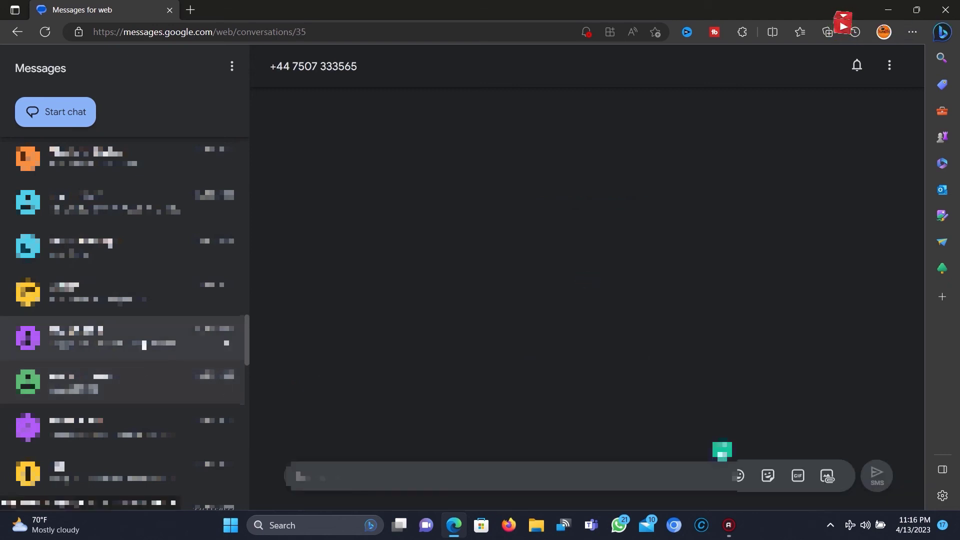